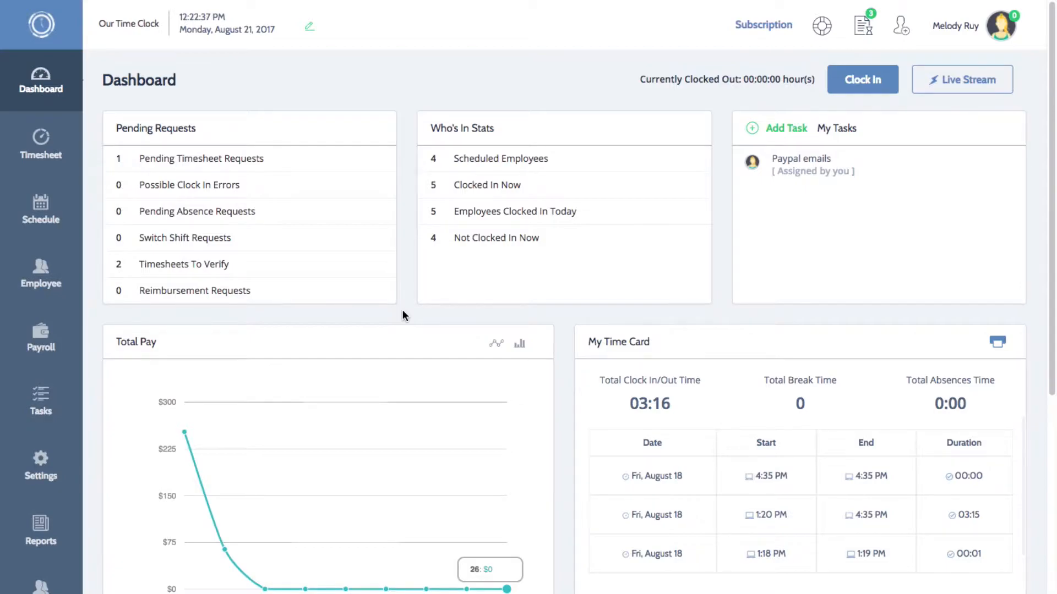
Open the Locations list in Business Settings, showing Office #100, Office #101 and Stock Room.
scroll("down", 3)
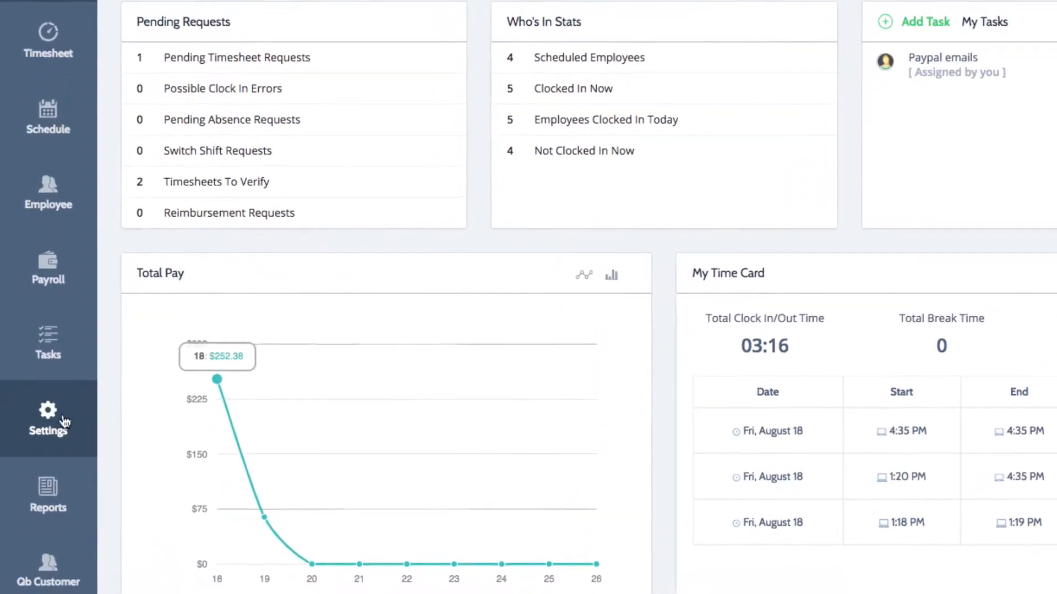
left_click(47, 418)
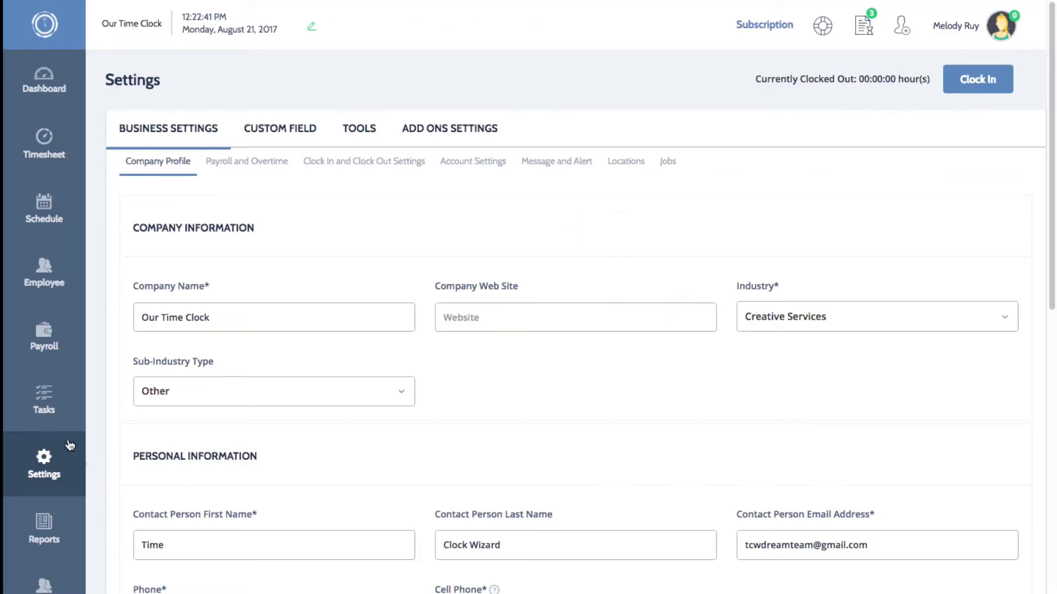
mouse_move(142, 258)
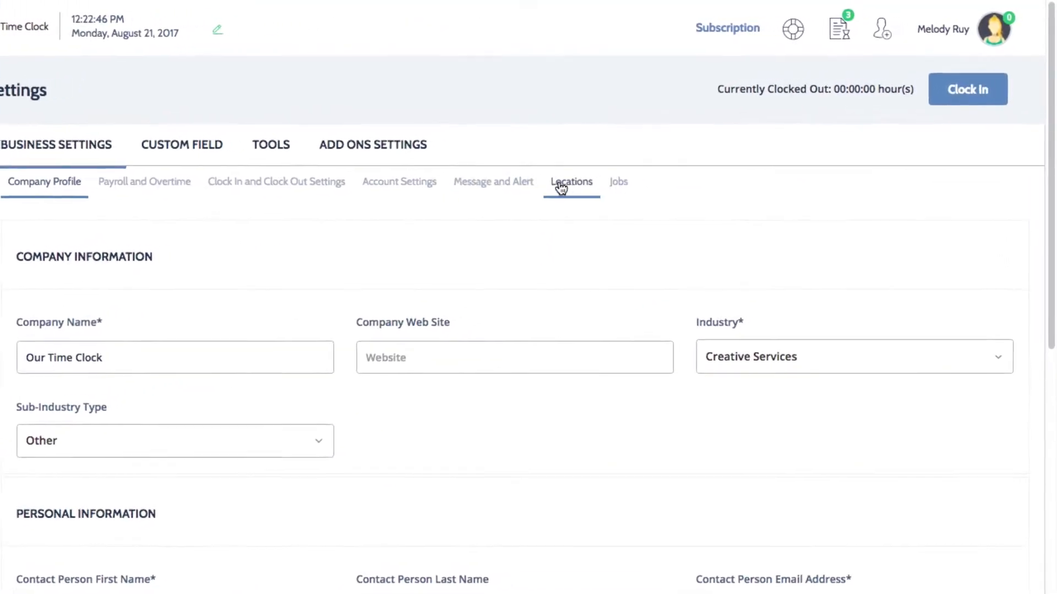
left_click(571, 181)
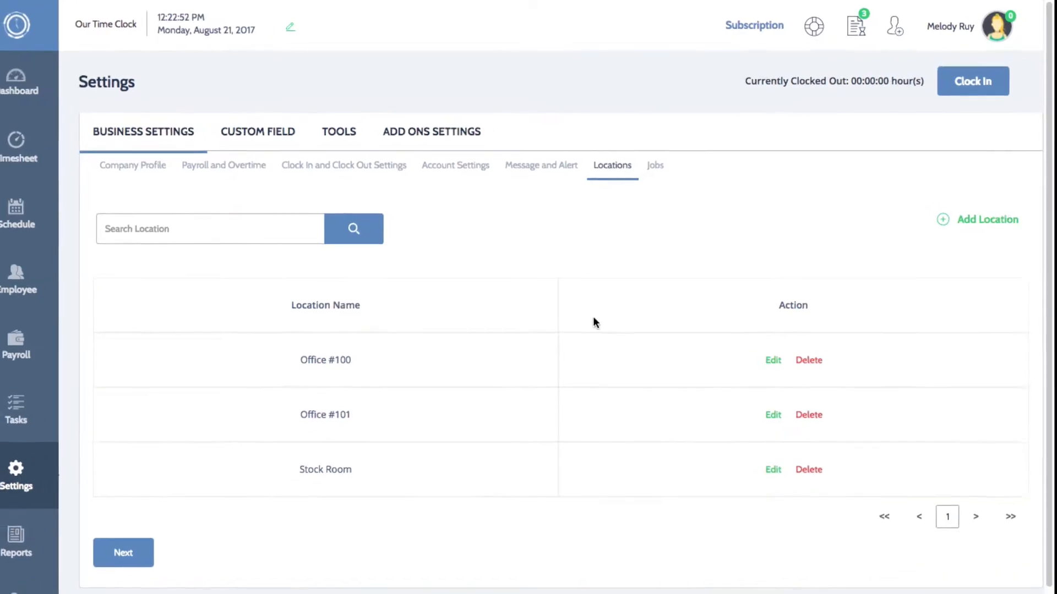
Create and save a location named 'Main Office'.
left_click(987, 219)
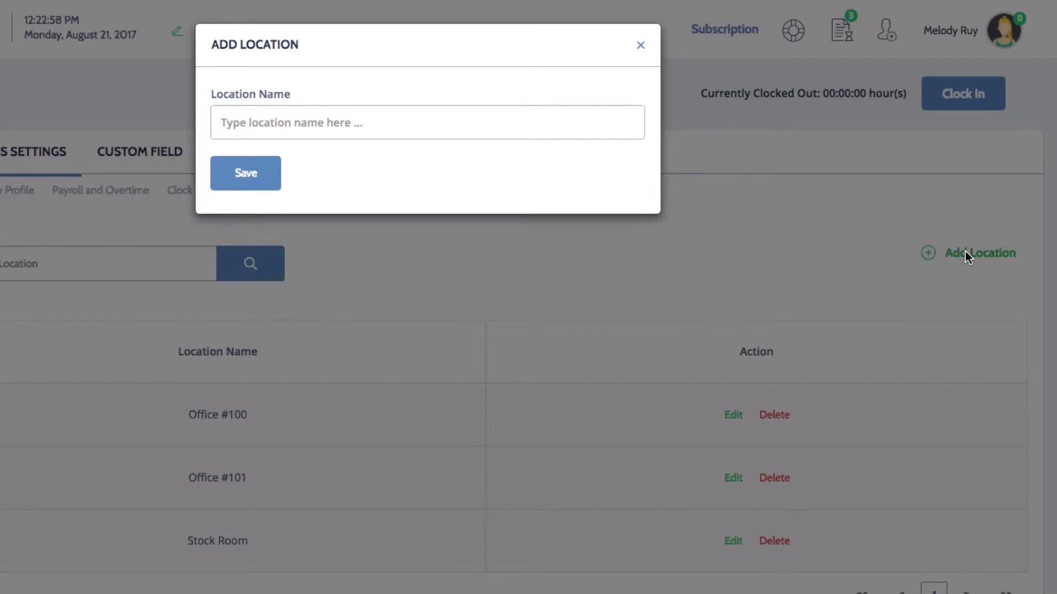
type("Main Office")
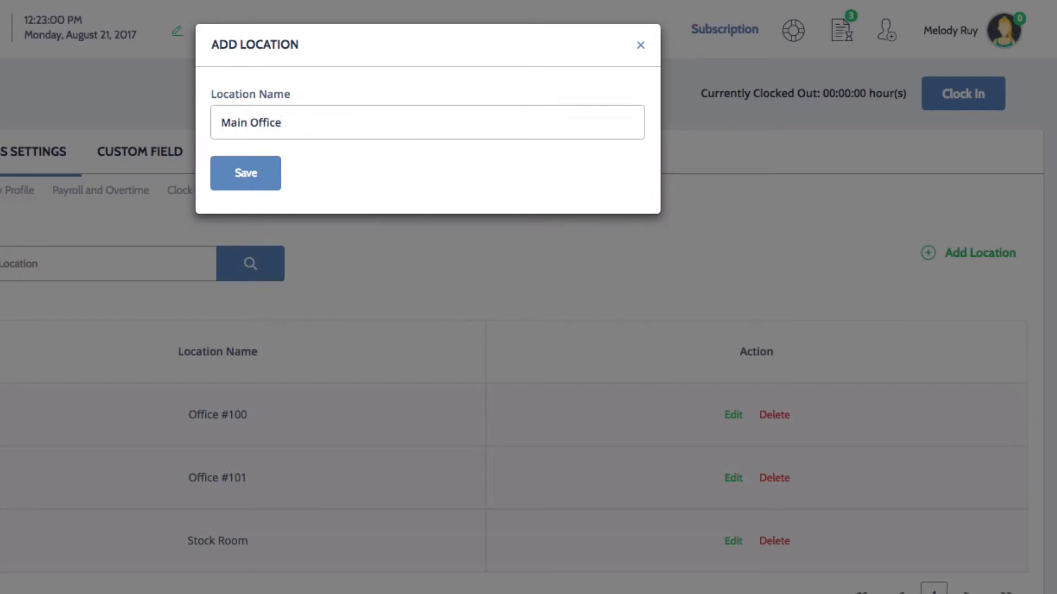
left_click(245, 172)
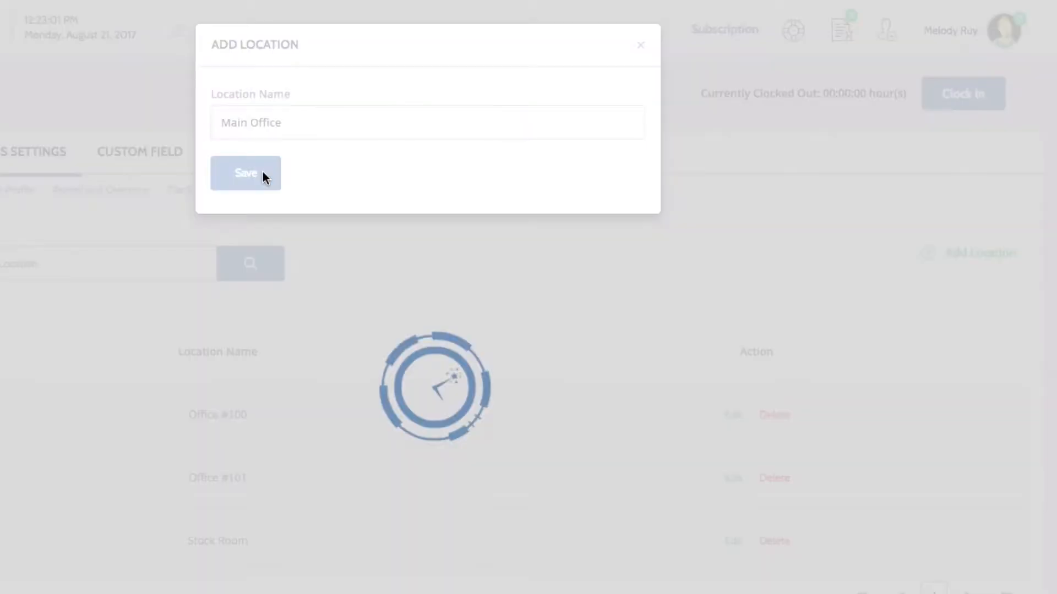
left_click(246, 172)
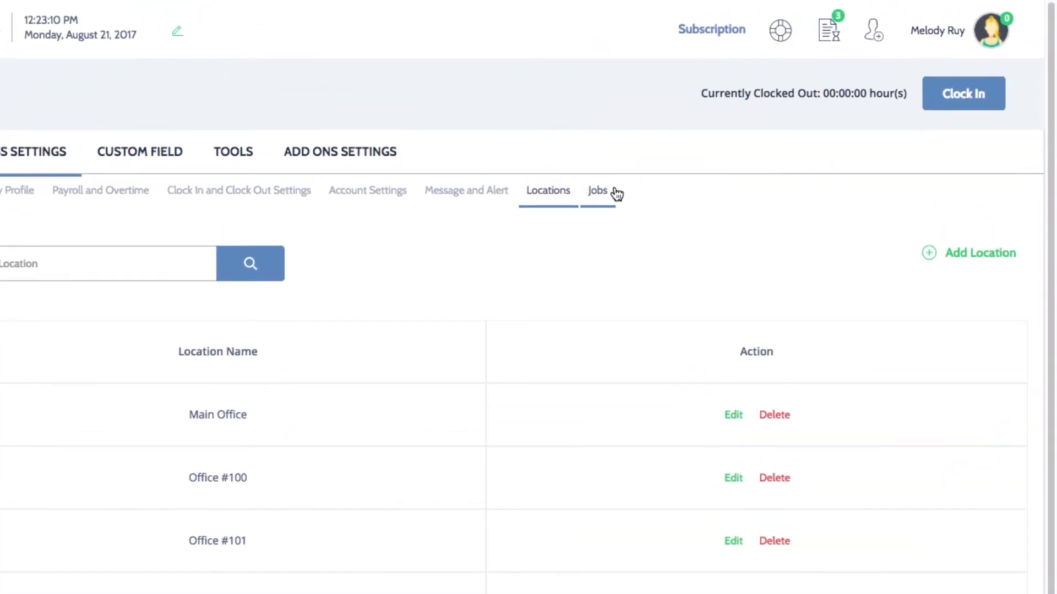
Switch to the Jobs list (only Clerk) and start a new job.
left_click(597, 191)
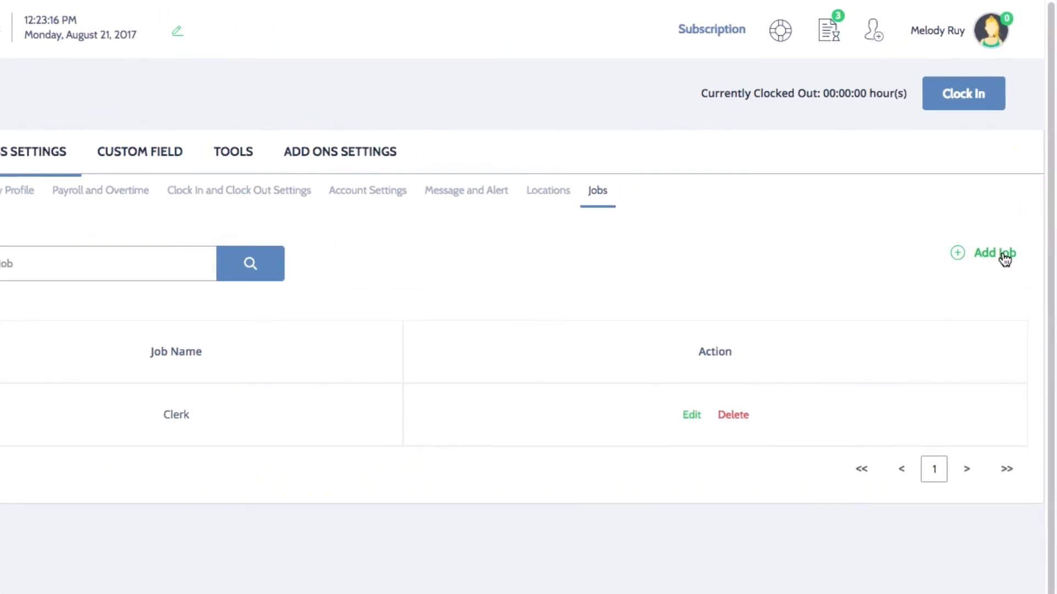
left_click(993, 252)
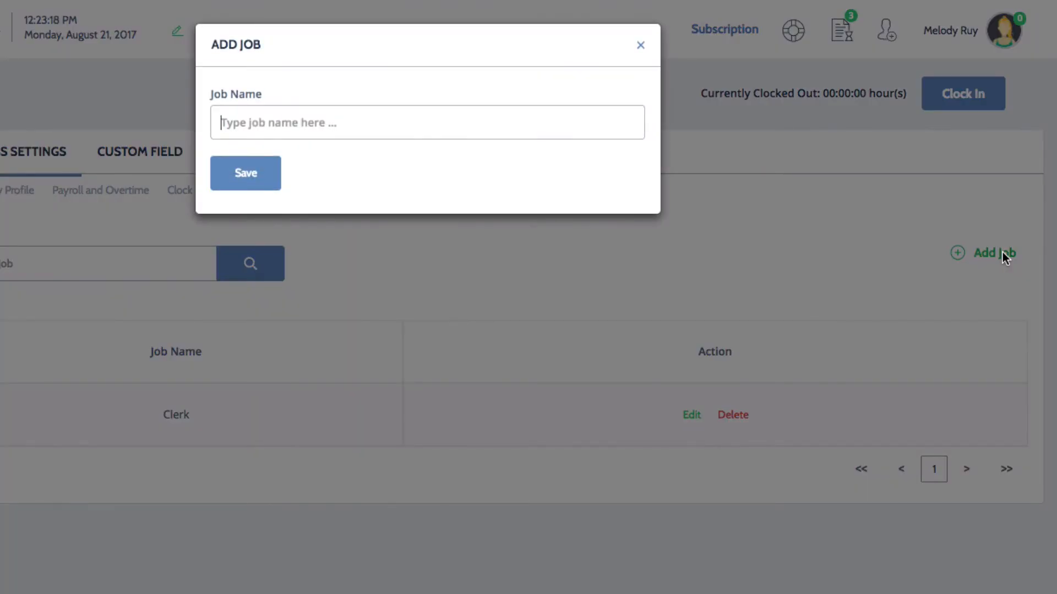
Name the new job 'Cashier' and save it.
type("Cashier")
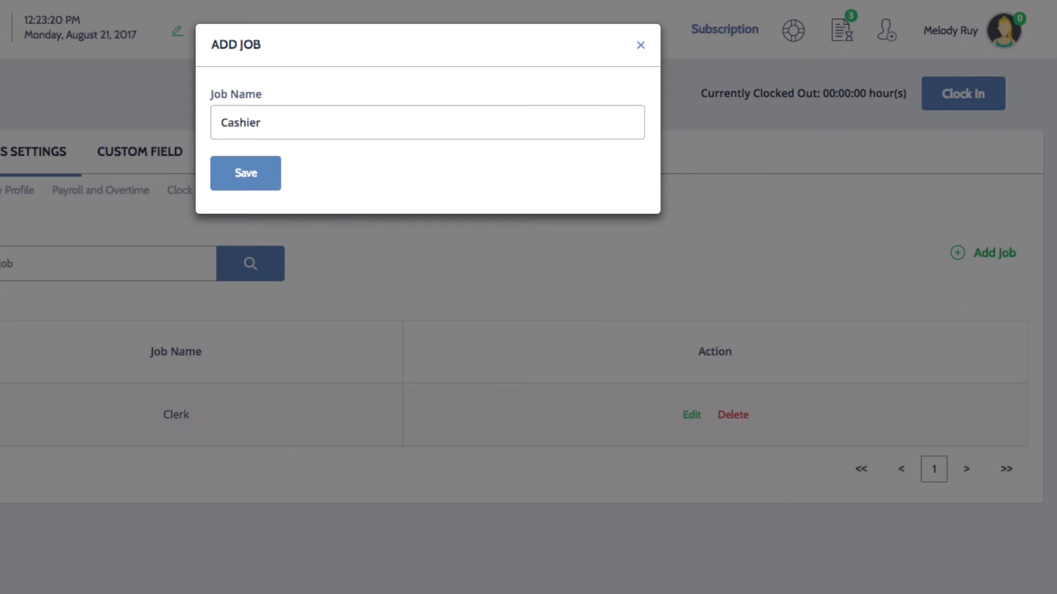
left_click(245, 173)
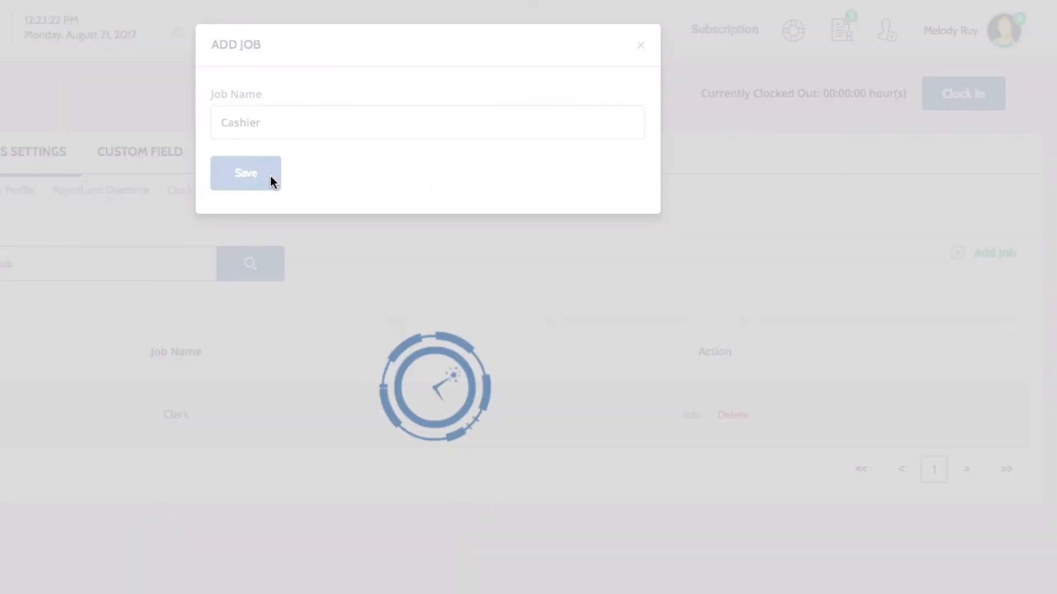
left_click(246, 172)
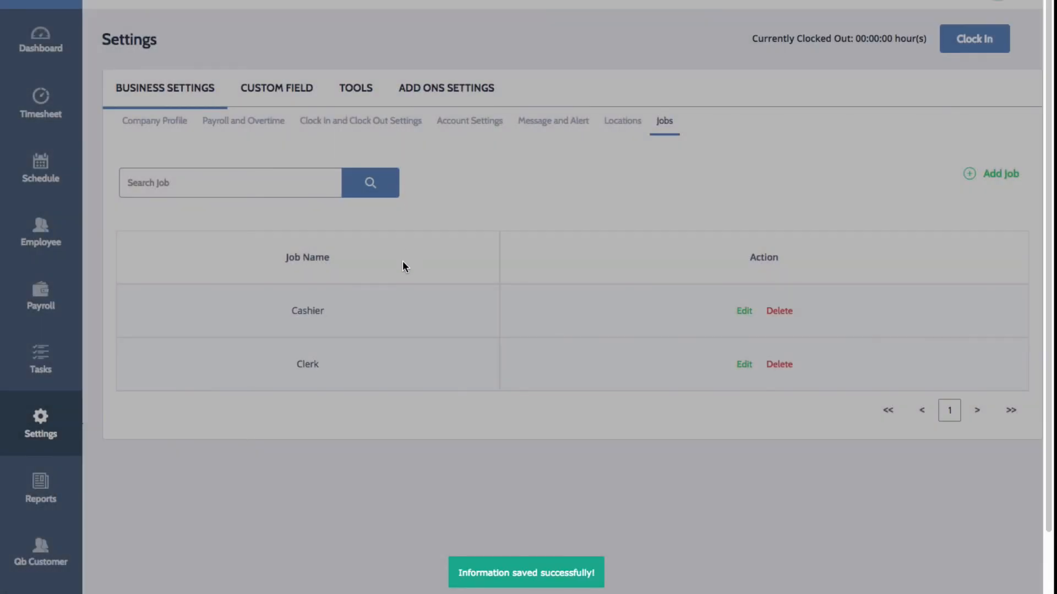